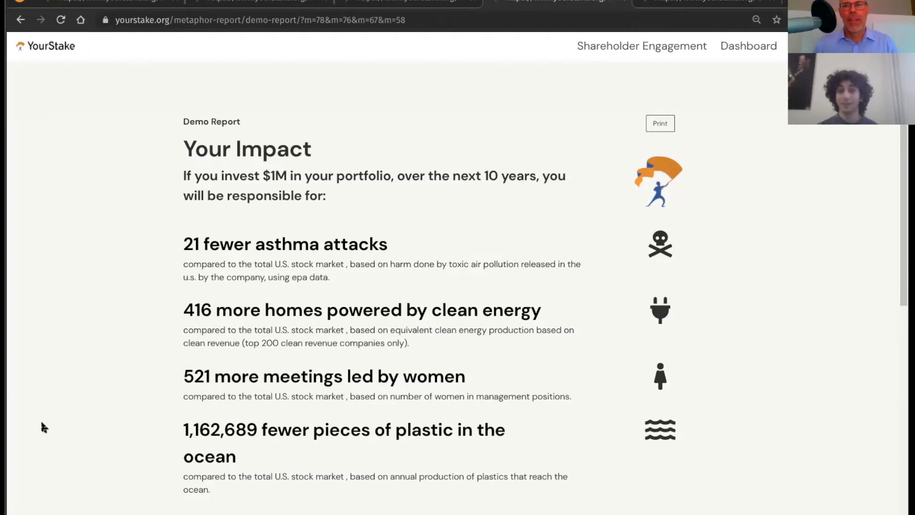
mouse_move(217, 199)
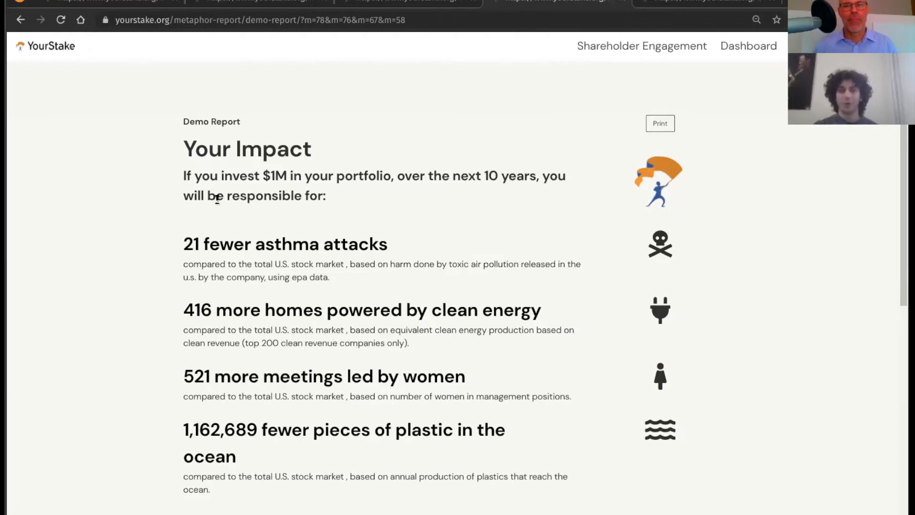
mouse_move(457, 166)
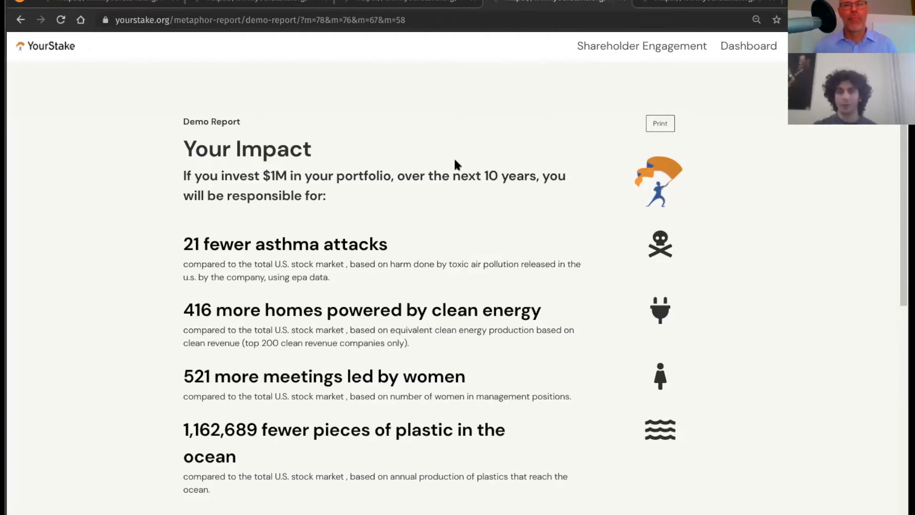
mouse_move(271, 190)
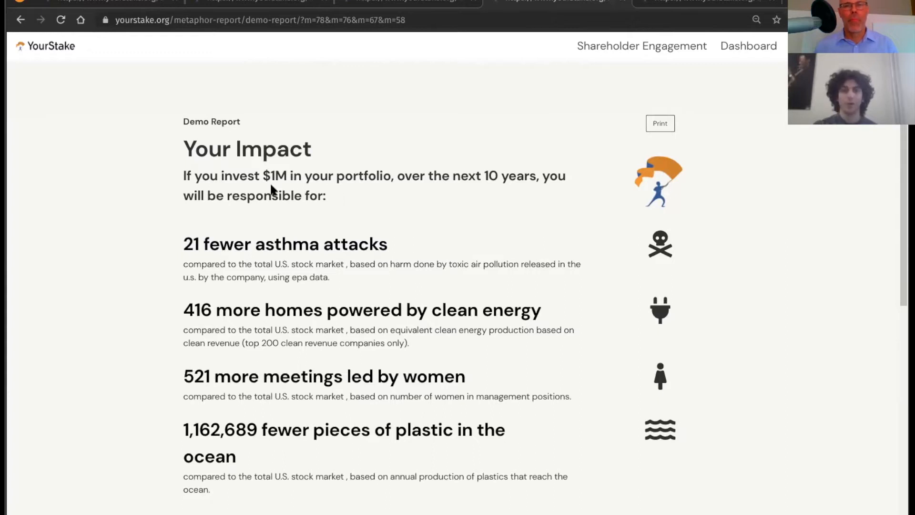
mouse_move(262, 238)
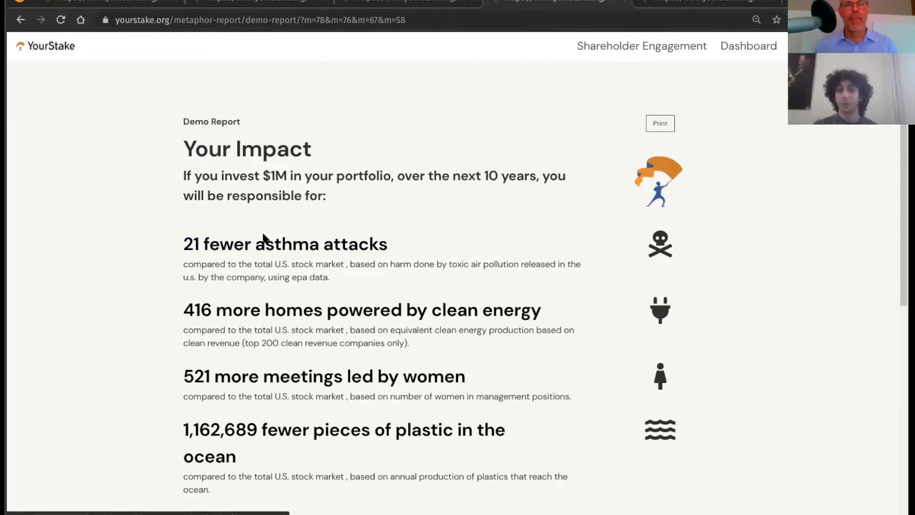
mouse_move(210, 292)
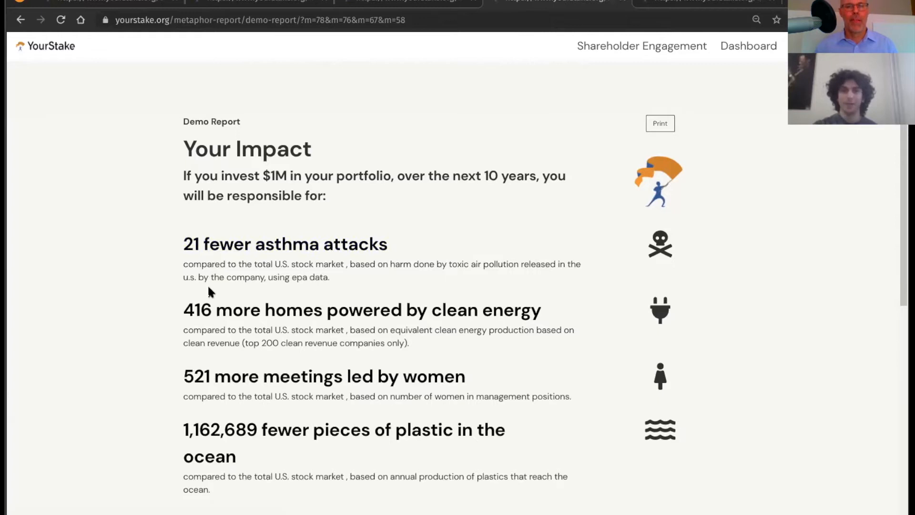
mouse_move(212, 260)
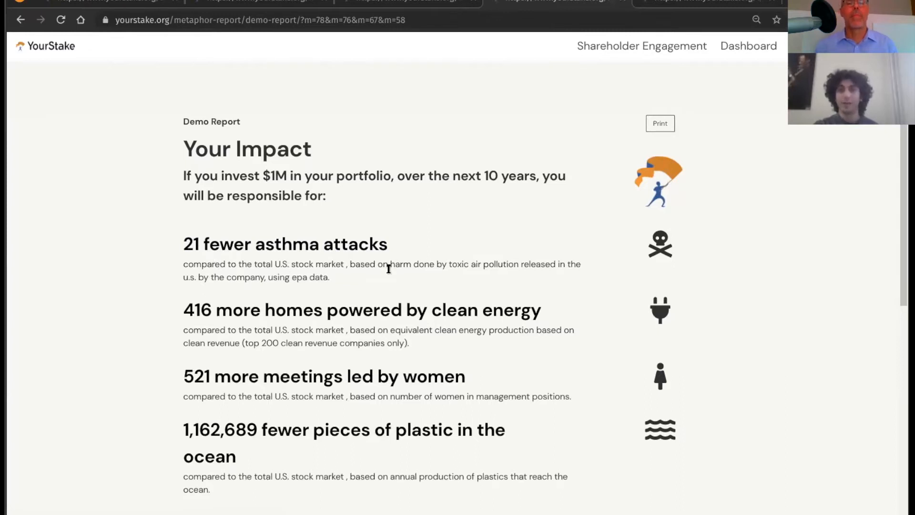
mouse_move(281, 286)
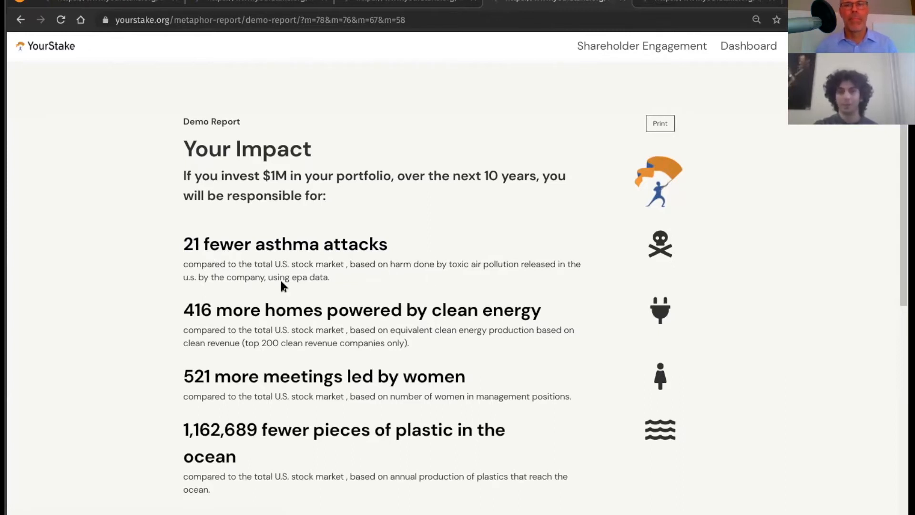
mouse_move(275, 287)
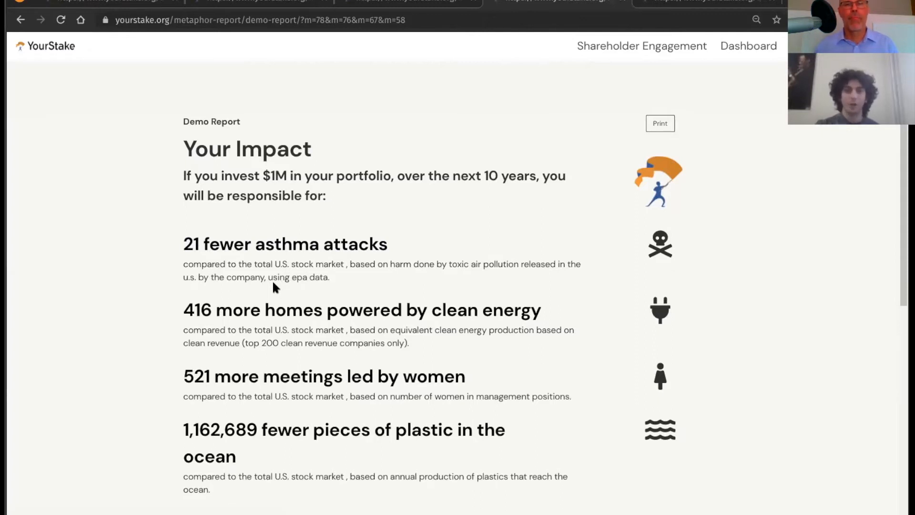
mouse_move(150, 316)
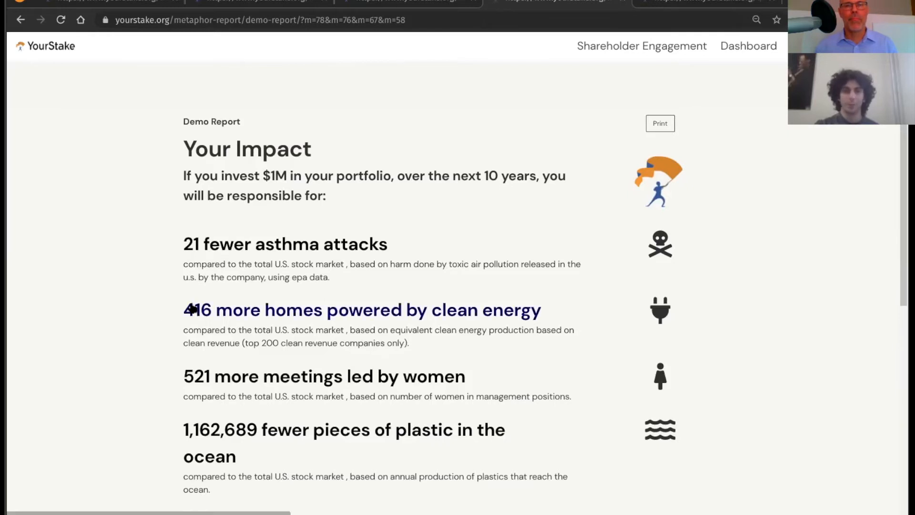
mouse_move(140, 319)
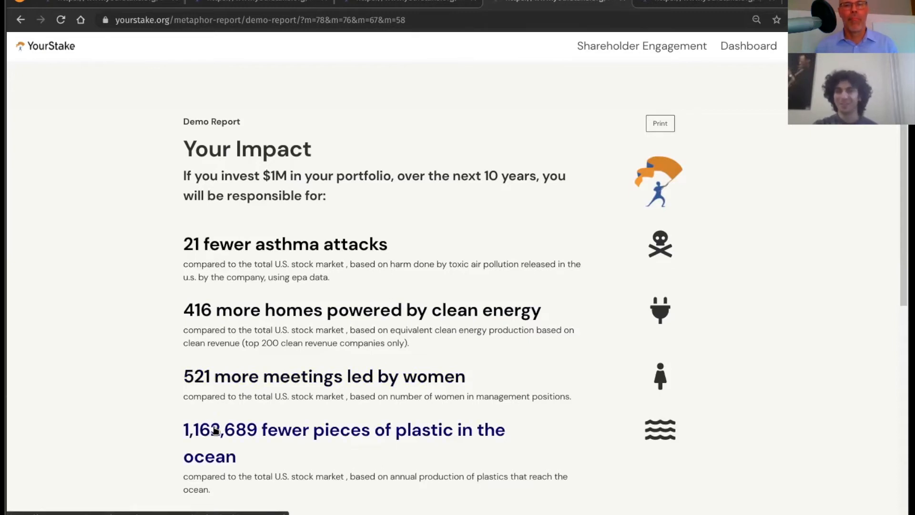
mouse_move(155, 341)
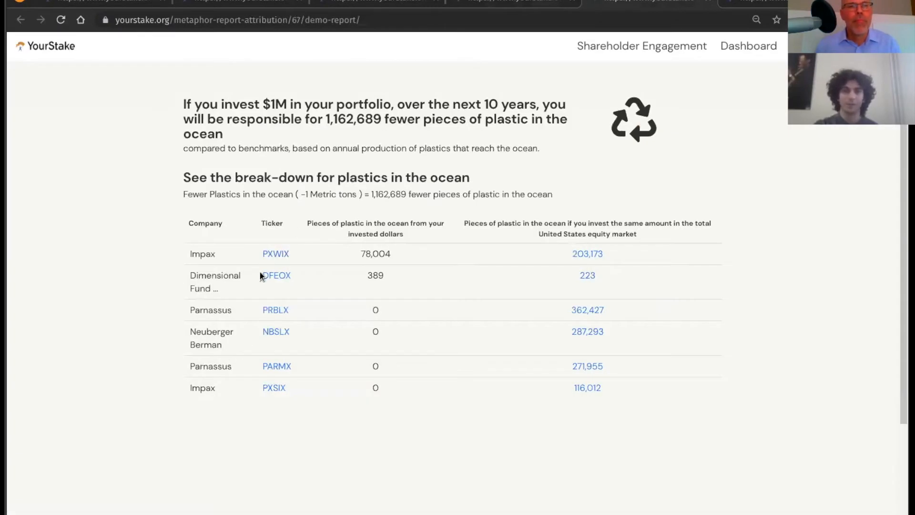
mouse_move(359, 332)
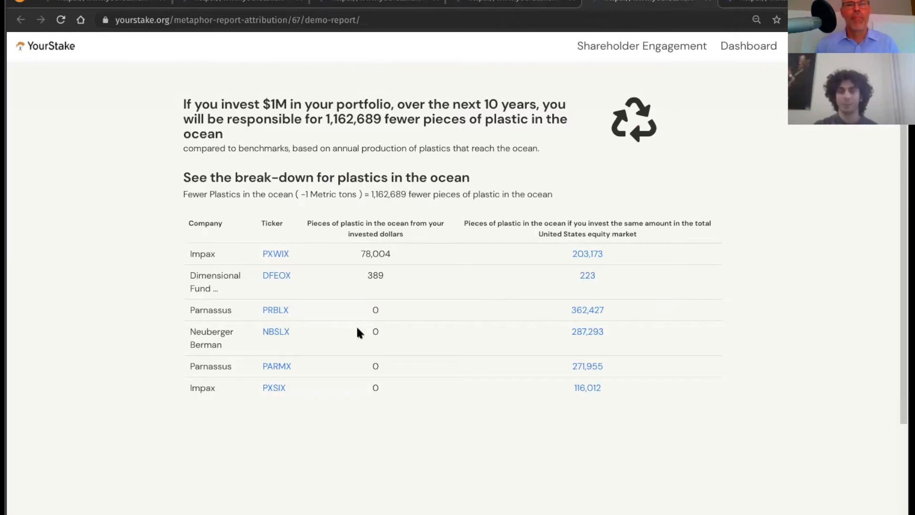
mouse_move(275, 253)
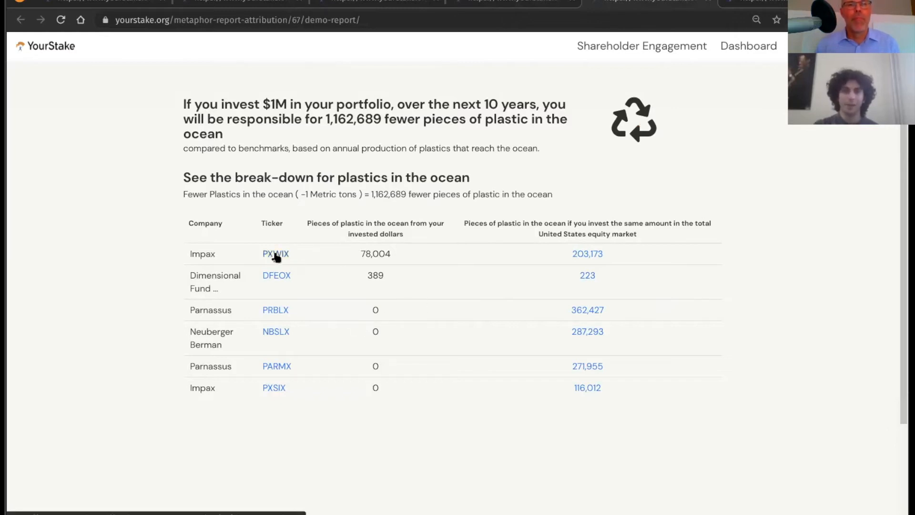
Open PXWIX's ocean-plastics holdings look-through, led by Dow Inc. at 809,800 metric tons.
click(275, 253)
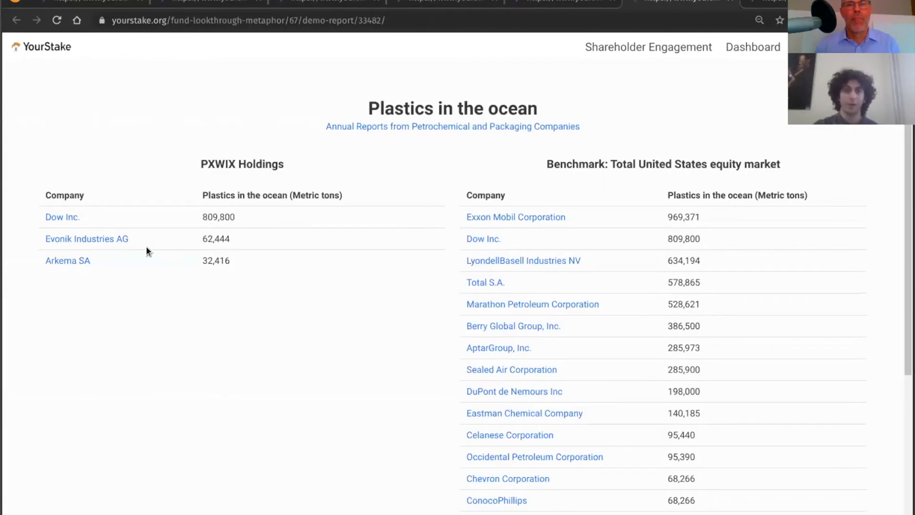
mouse_move(270, 205)
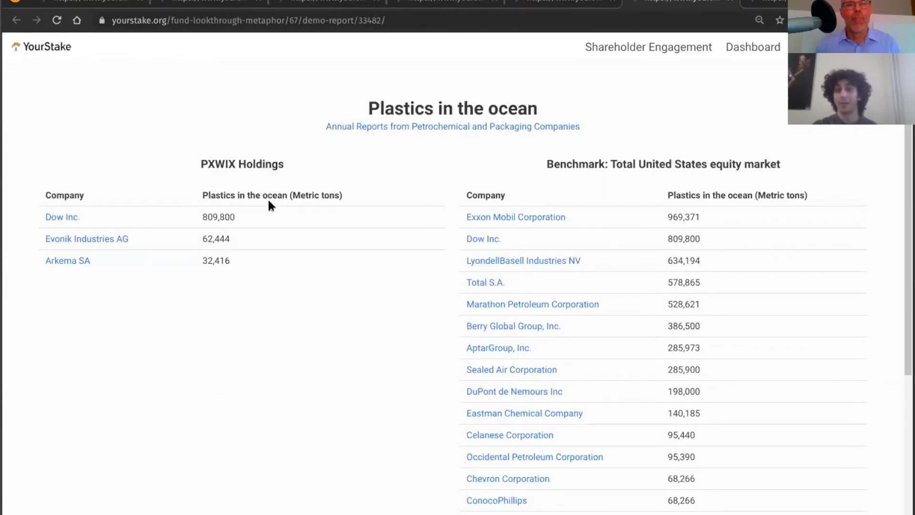
mouse_move(658, 185)
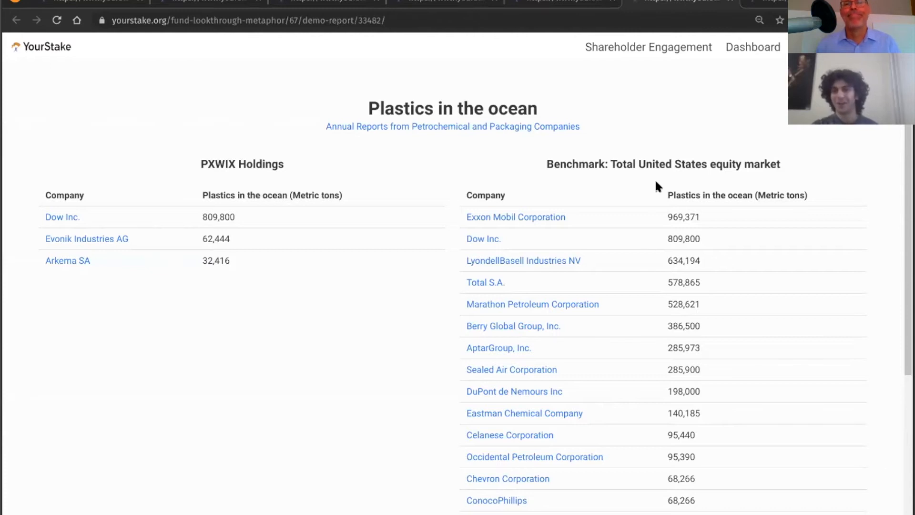
mouse_move(652, 223)
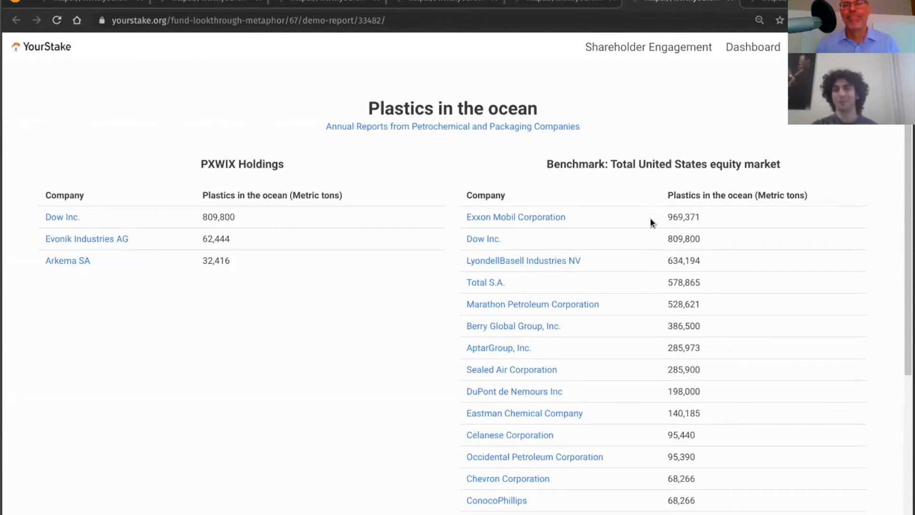
mouse_move(676, 314)
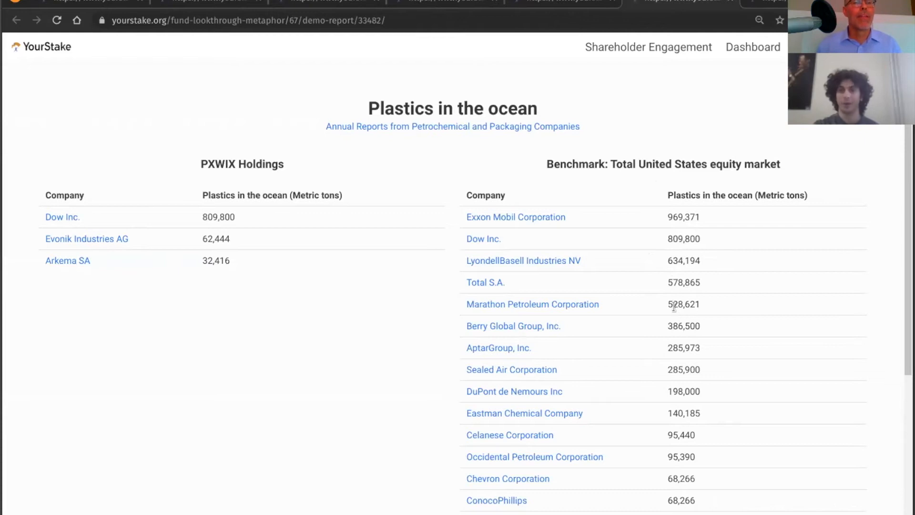
mouse_move(542, 221)
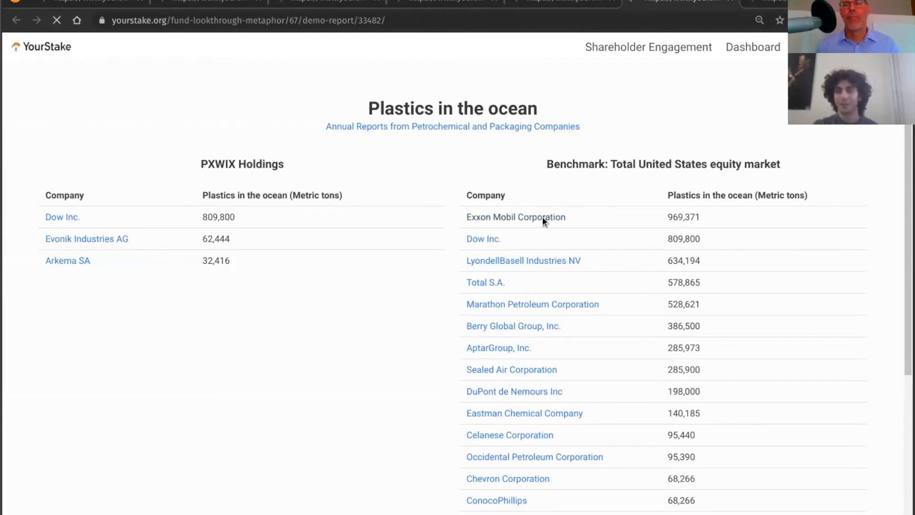
click(515, 216)
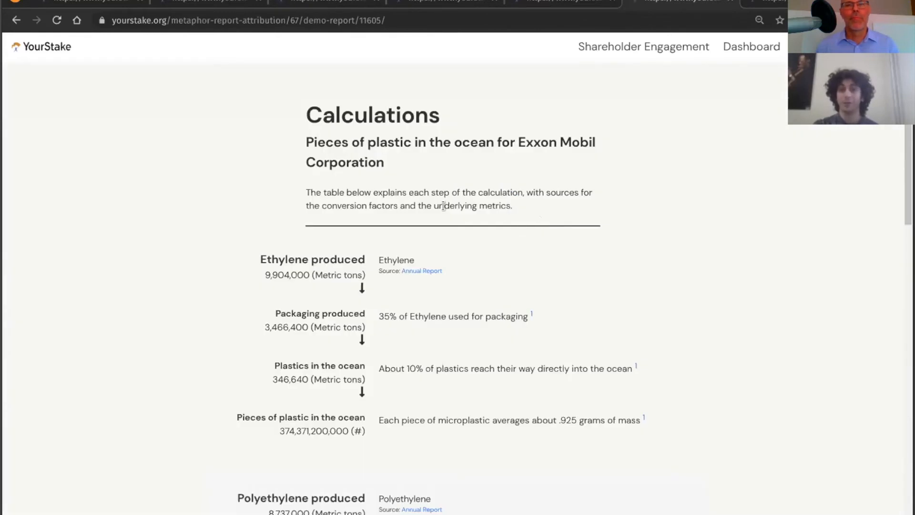
mouse_move(465, 145)
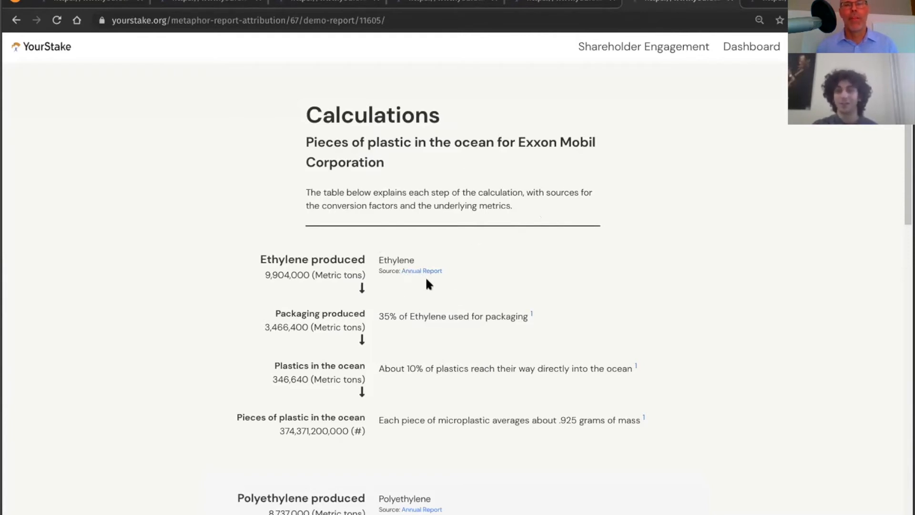
mouse_move(531, 317)
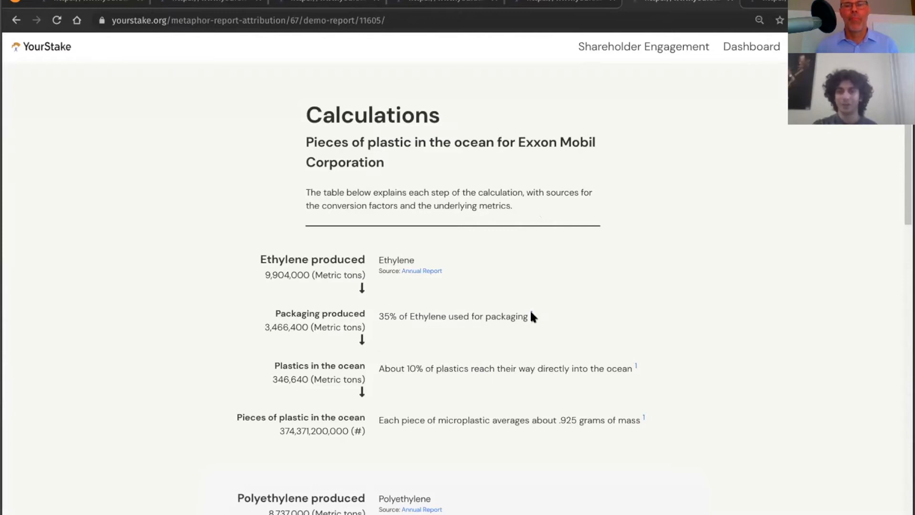
mouse_move(434, 280)
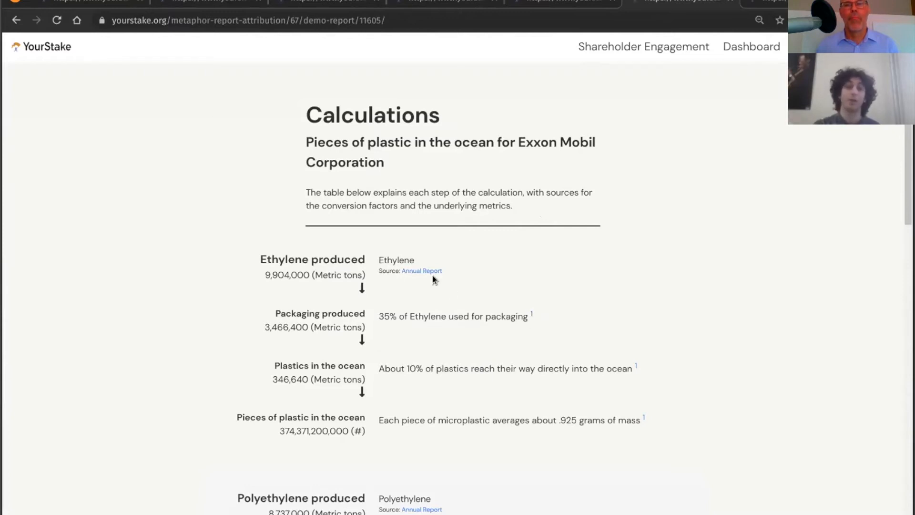
mouse_move(414, 274)
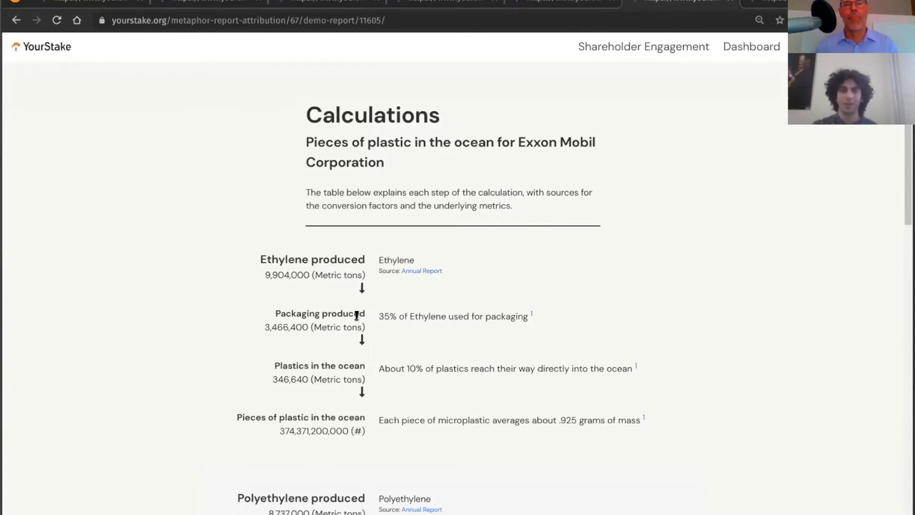
mouse_move(461, 310)
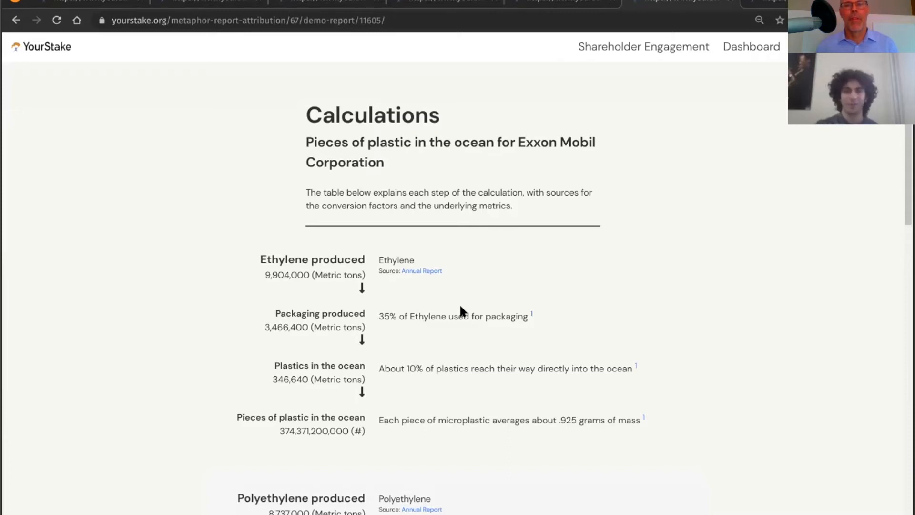
mouse_move(560, 362)
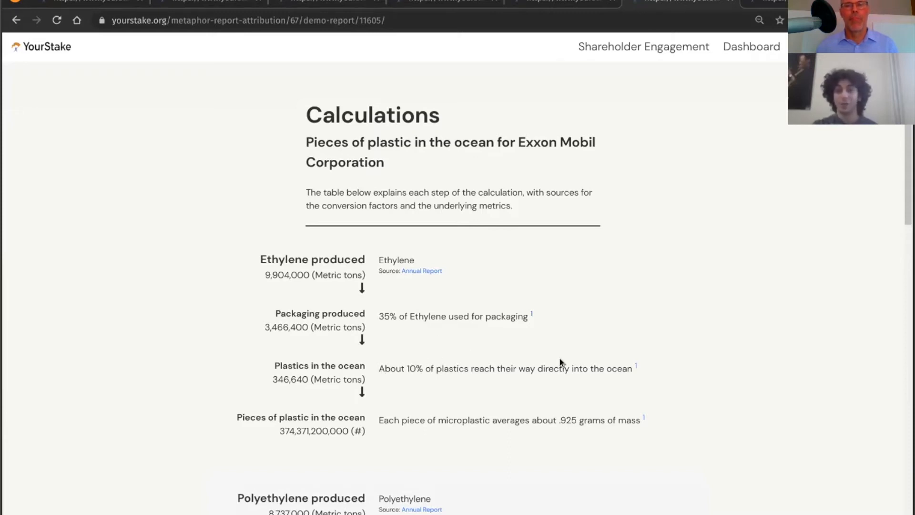
mouse_move(373, 424)
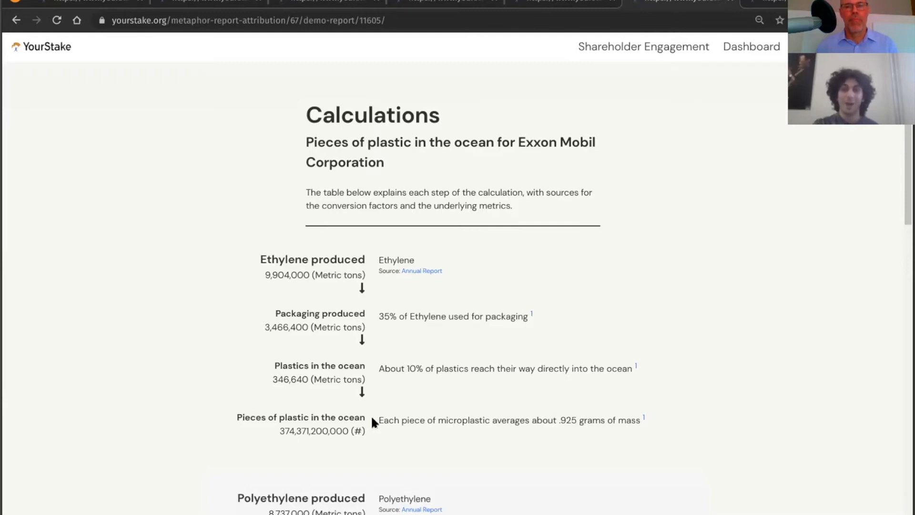
mouse_move(472, 419)
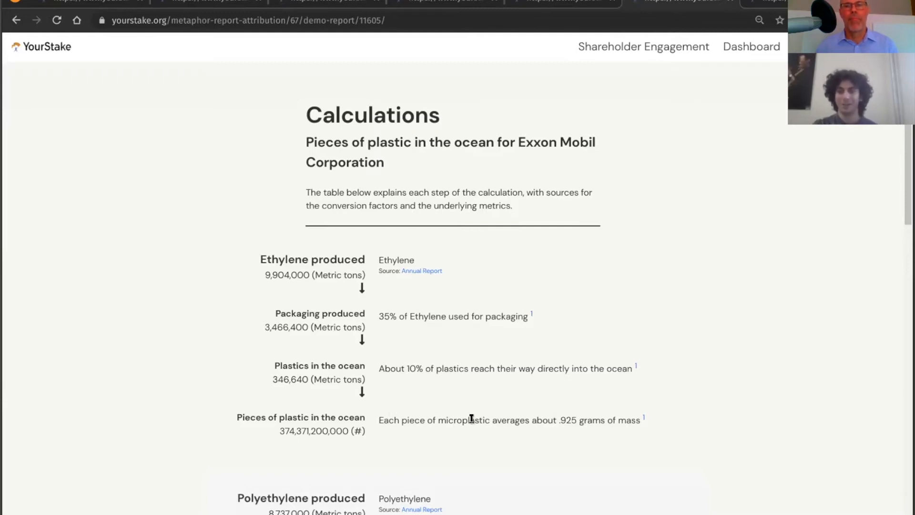
mouse_move(642, 418)
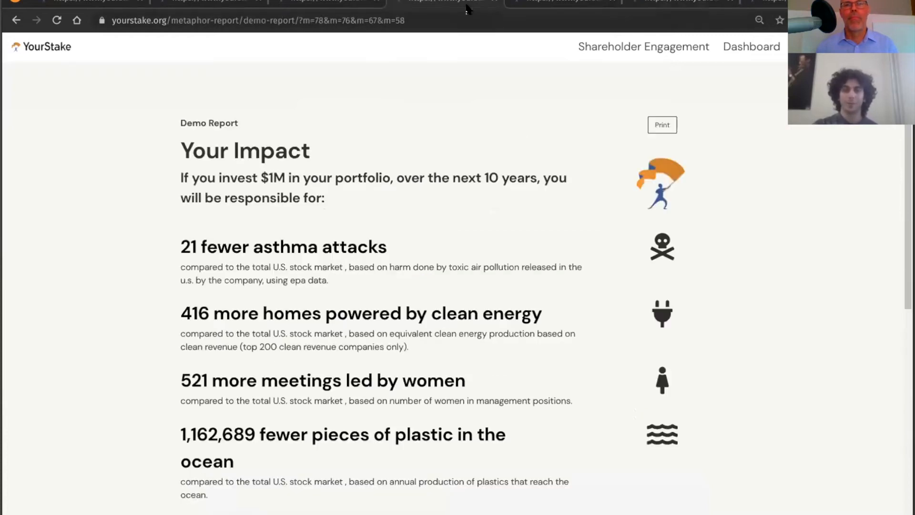
mouse_move(448, 81)
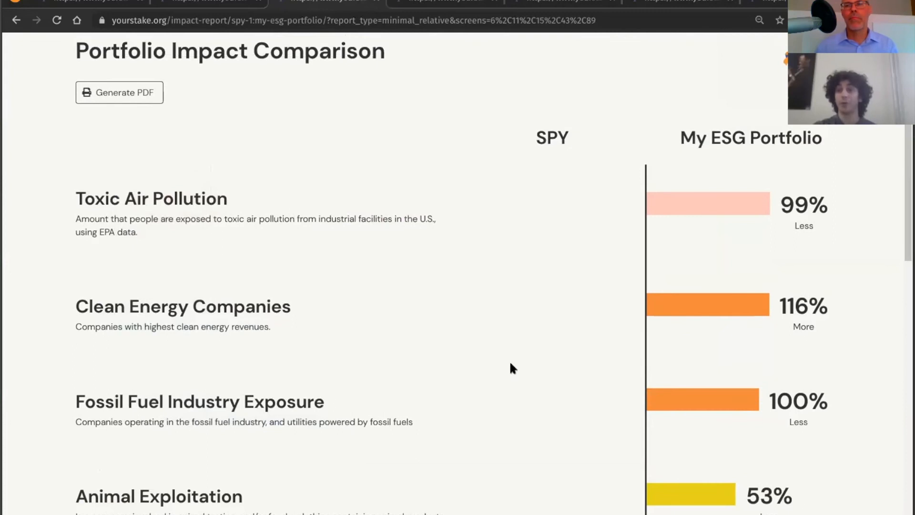
mouse_move(545, 144)
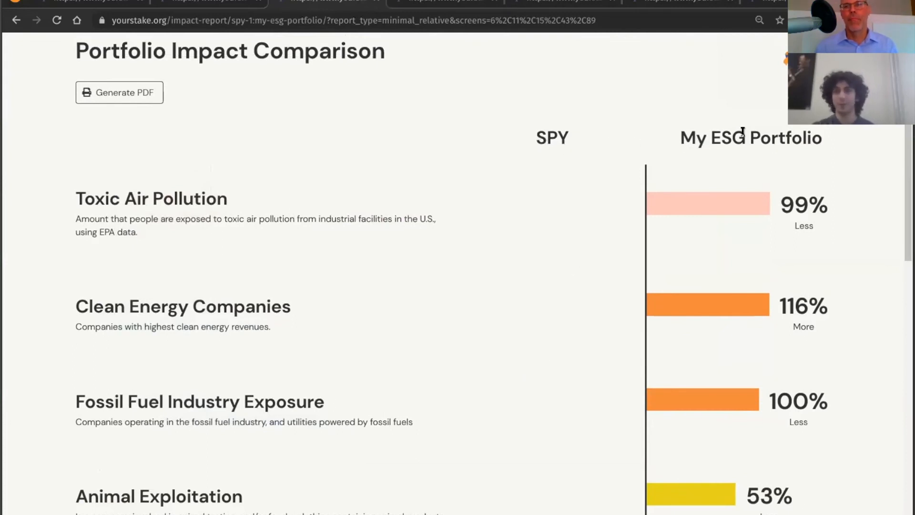
mouse_move(343, 165)
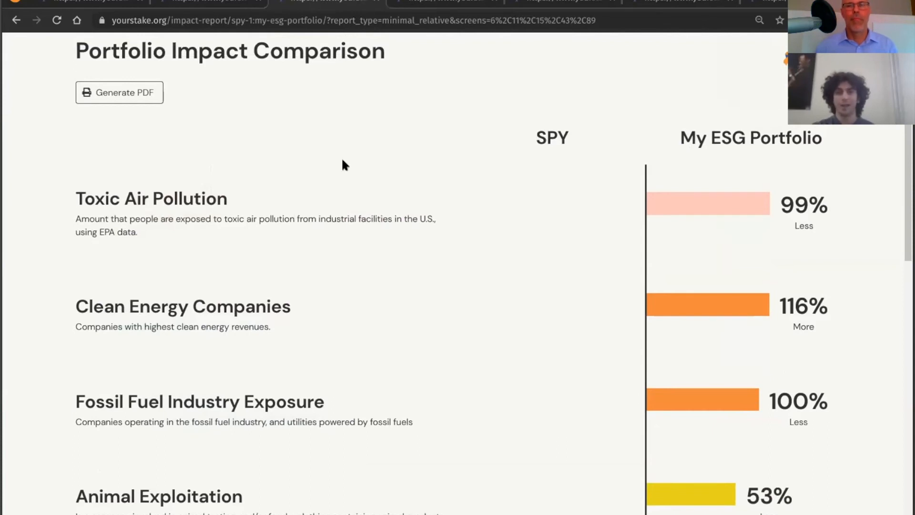
mouse_move(683, 203)
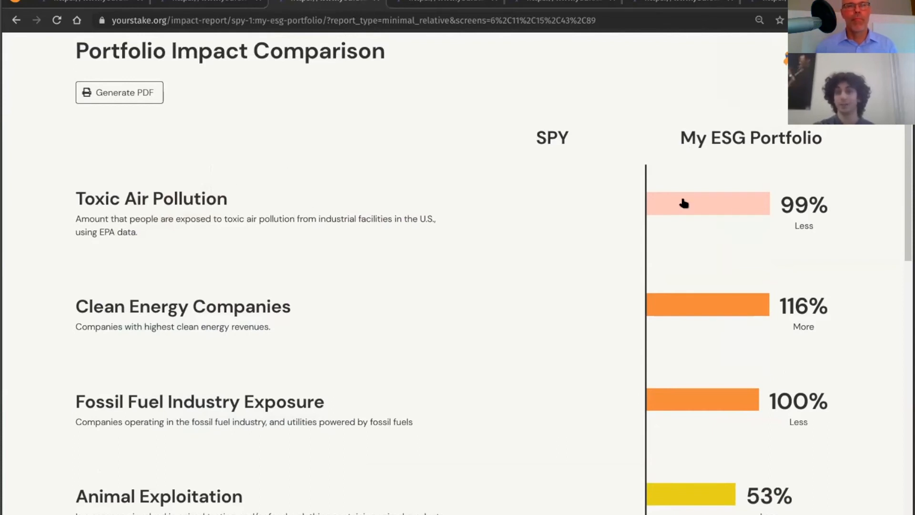
mouse_move(786, 213)
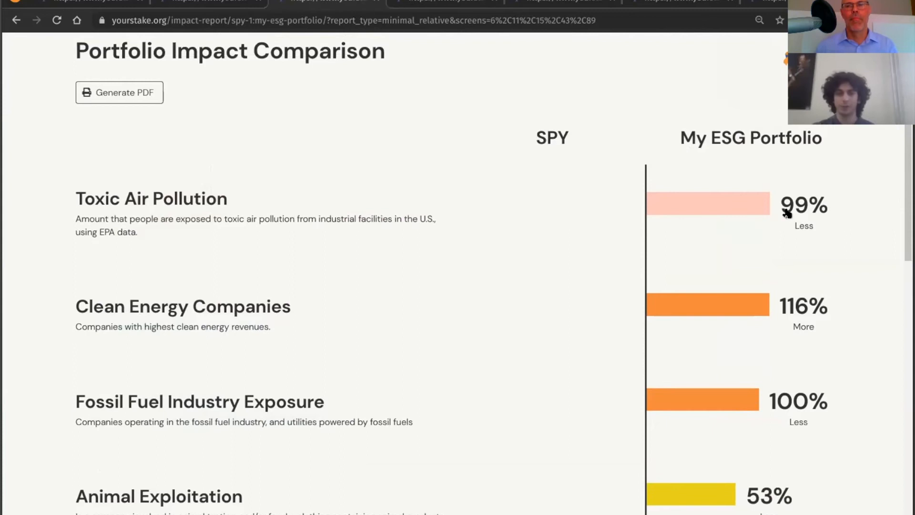
mouse_move(779, 328)
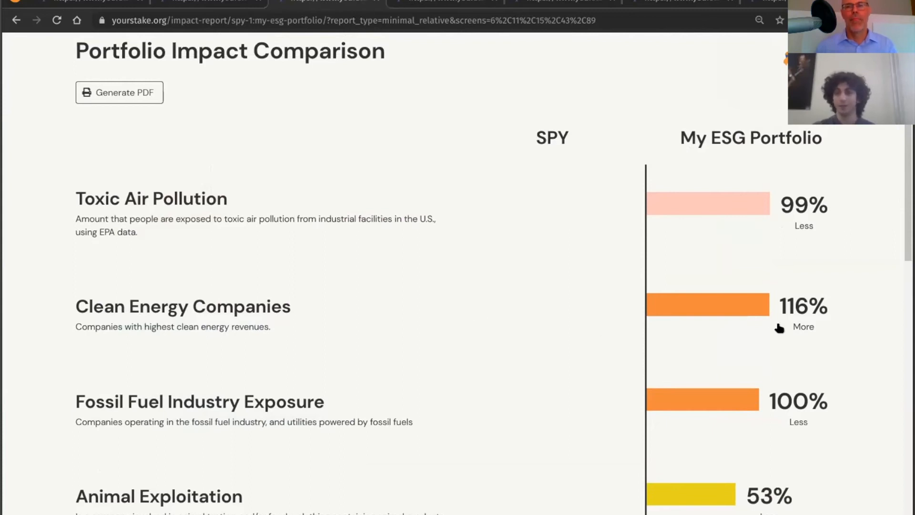
mouse_move(796, 420)
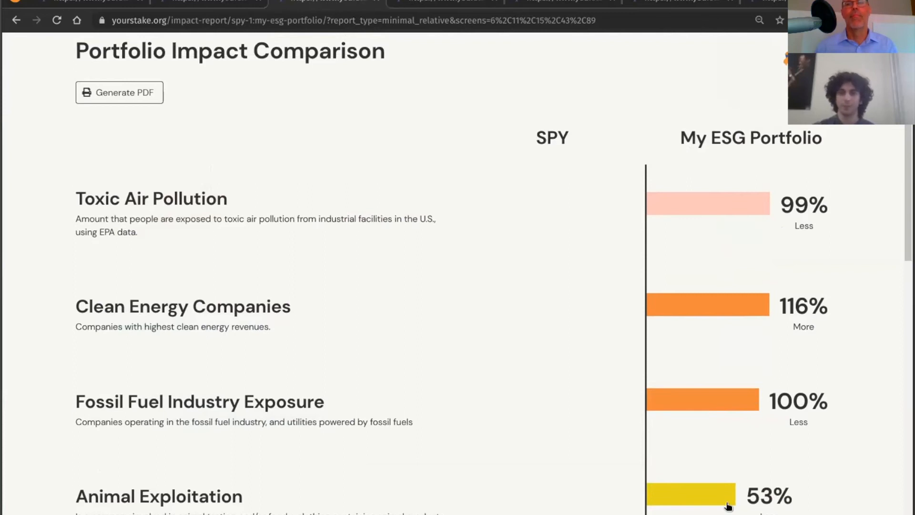
mouse_move(605, 383)
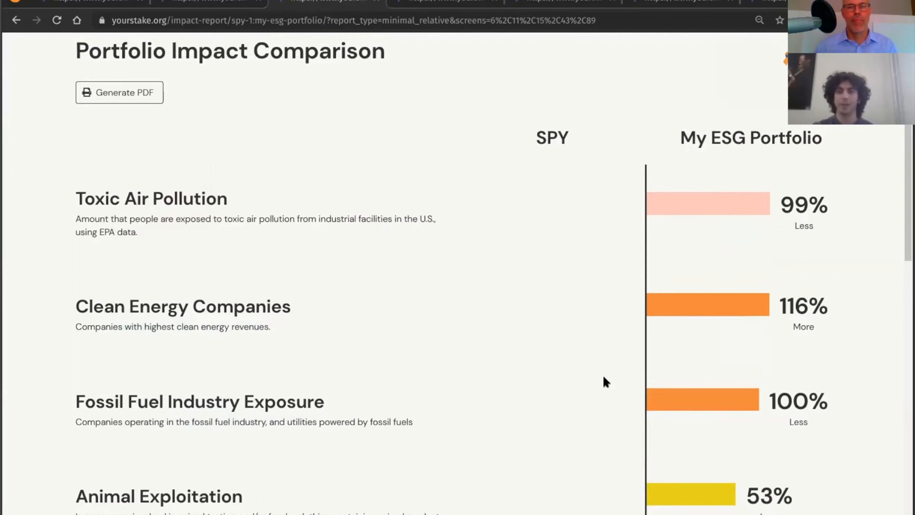
mouse_move(543, 329)
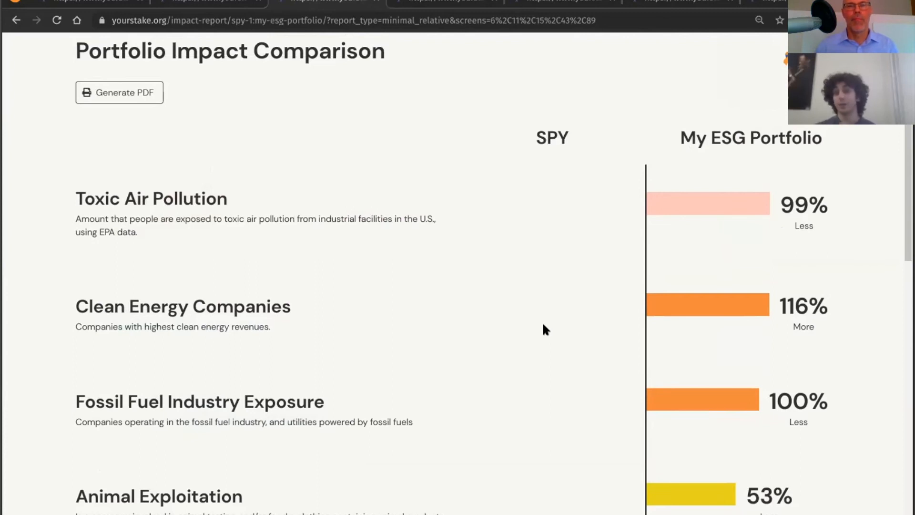
mouse_move(612, 318)
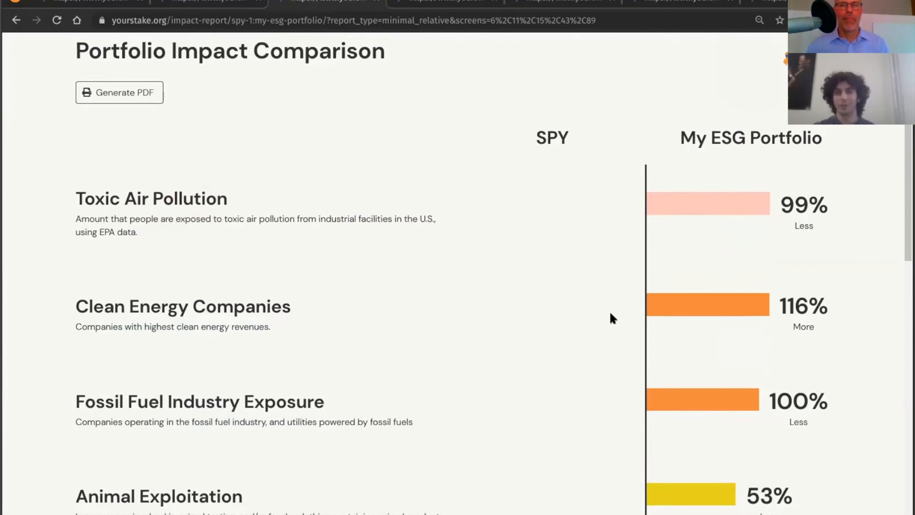
mouse_move(551, 150)
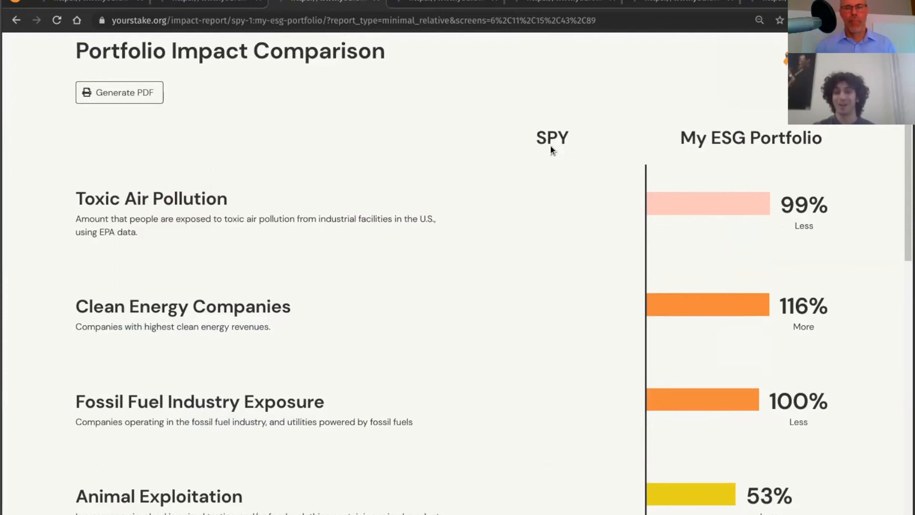
mouse_move(554, 164)
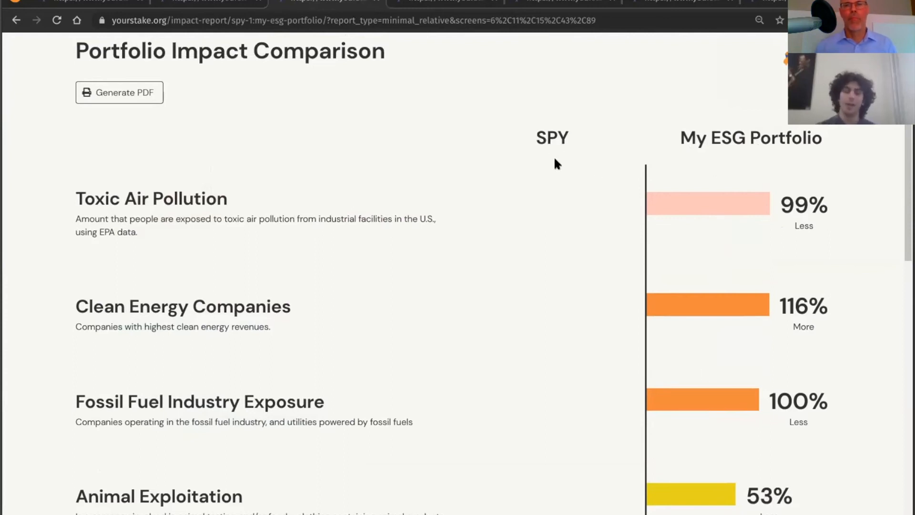
mouse_move(356, 307)
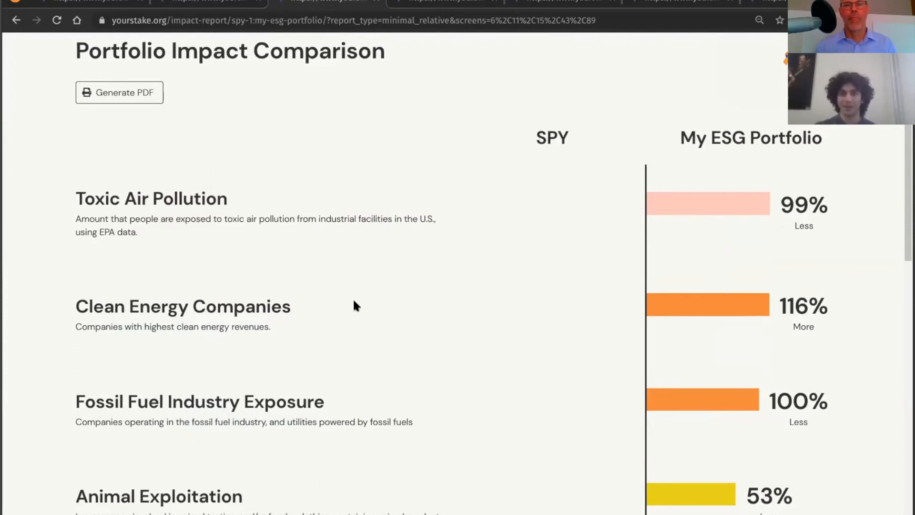
mouse_move(473, 233)
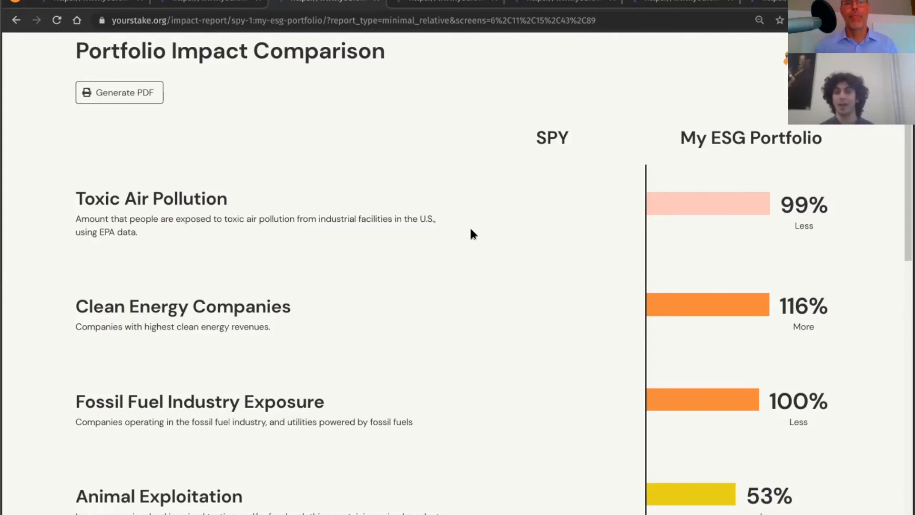
mouse_move(444, 242)
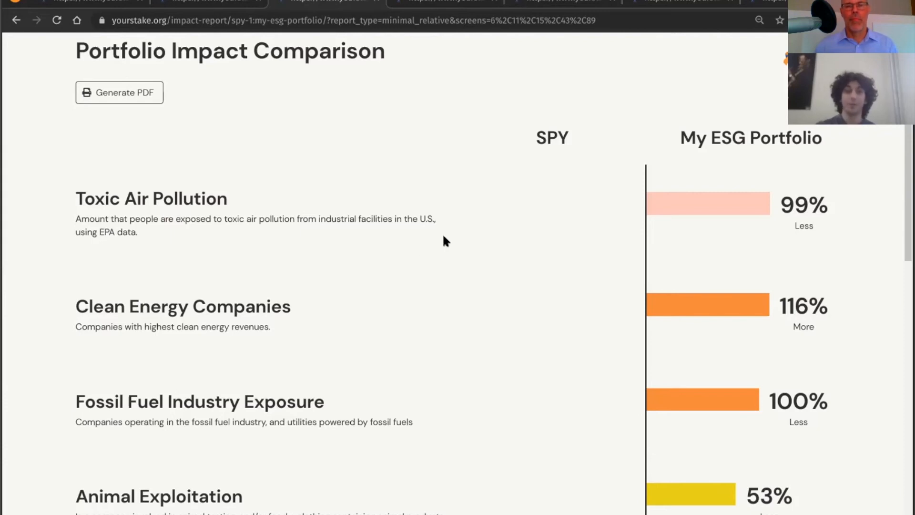
mouse_move(331, 297)
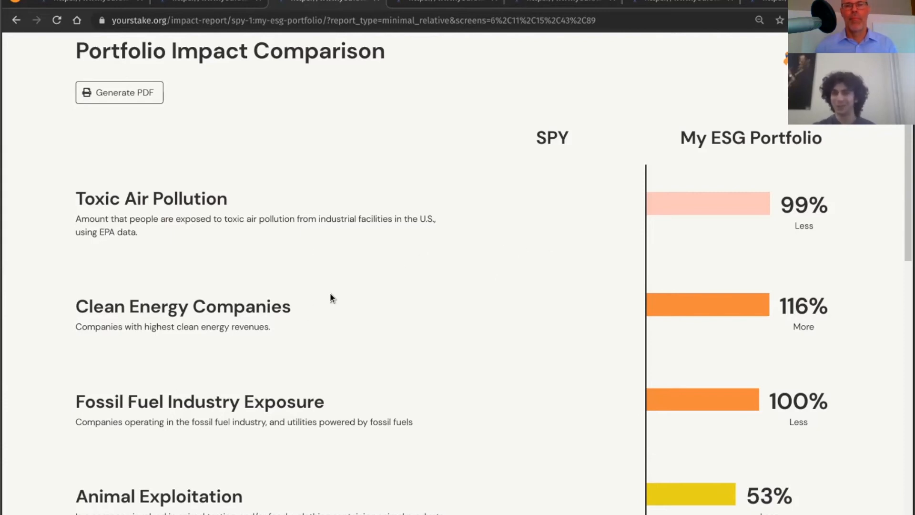
mouse_move(168, 500)
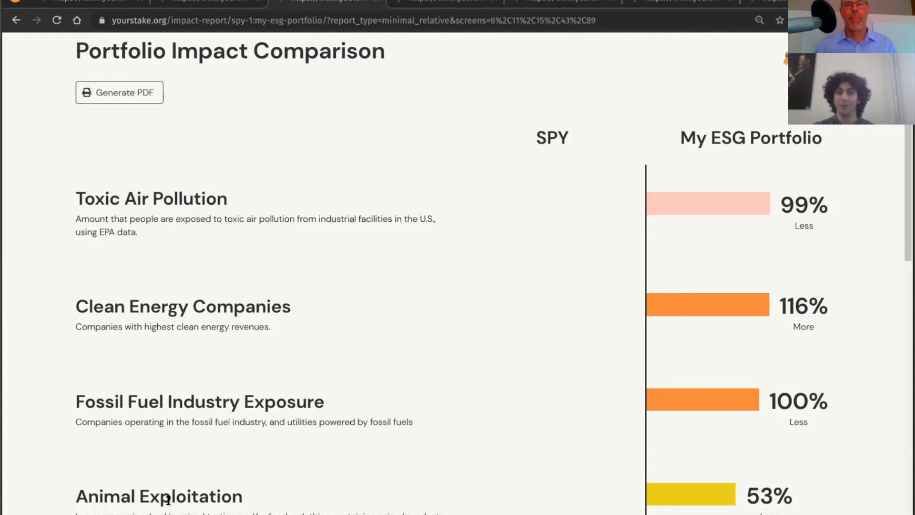
mouse_move(479, 434)
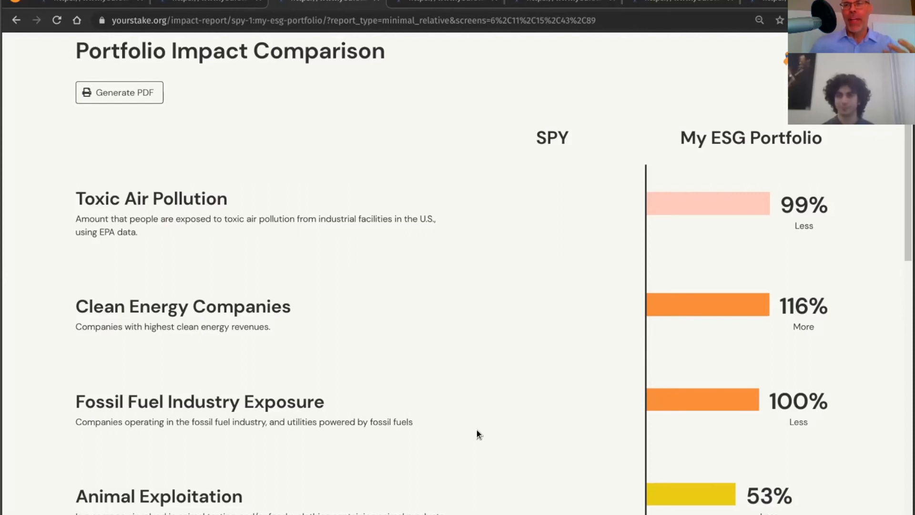
mouse_move(484, 75)
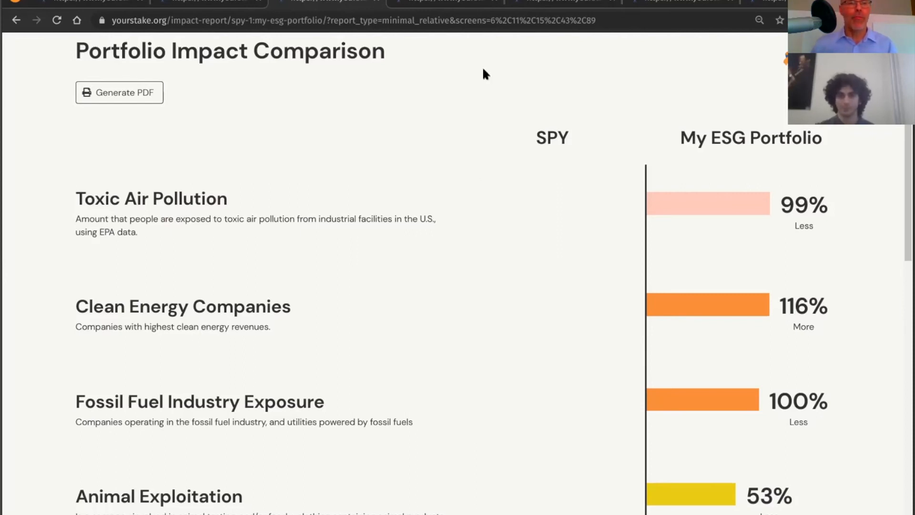